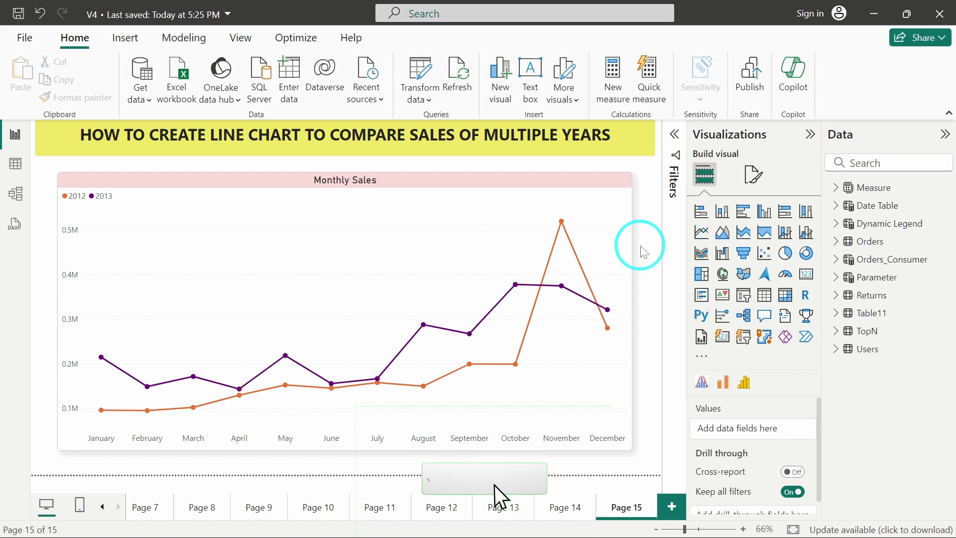
# Step: Add a new blank report page, Page 16, from the page tabs
pyautogui.click(485, 478)
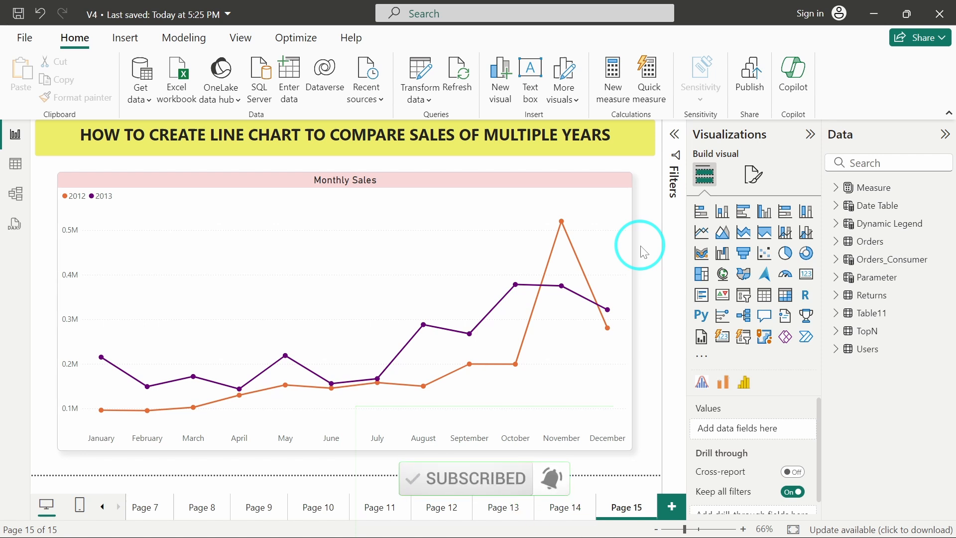
pyautogui.moveTo(326, 349)
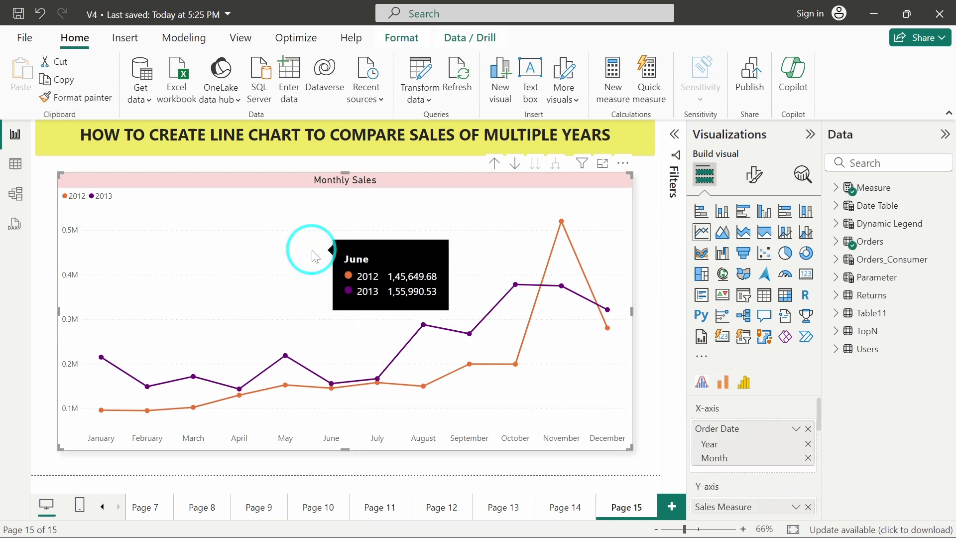
pyautogui.moveTo(213, 382)
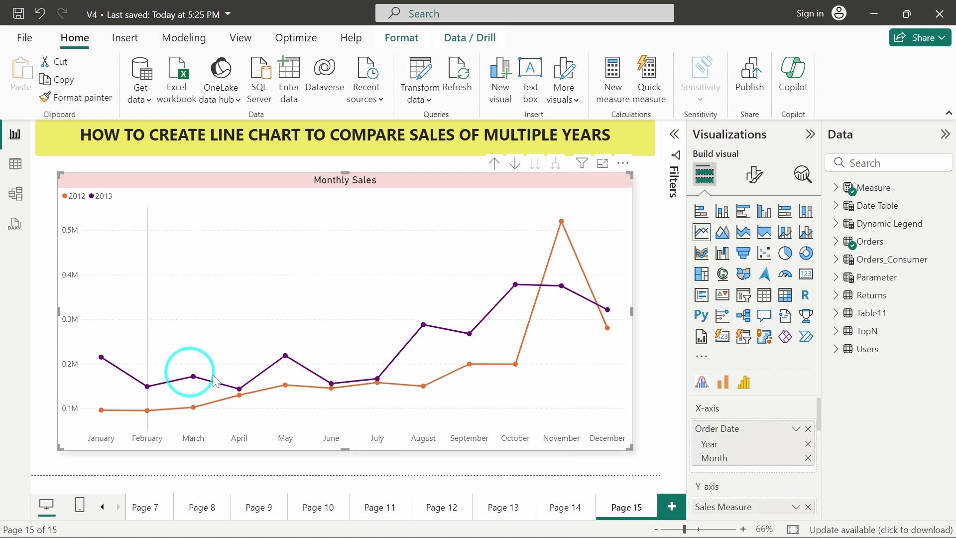
pyautogui.moveTo(250, 385)
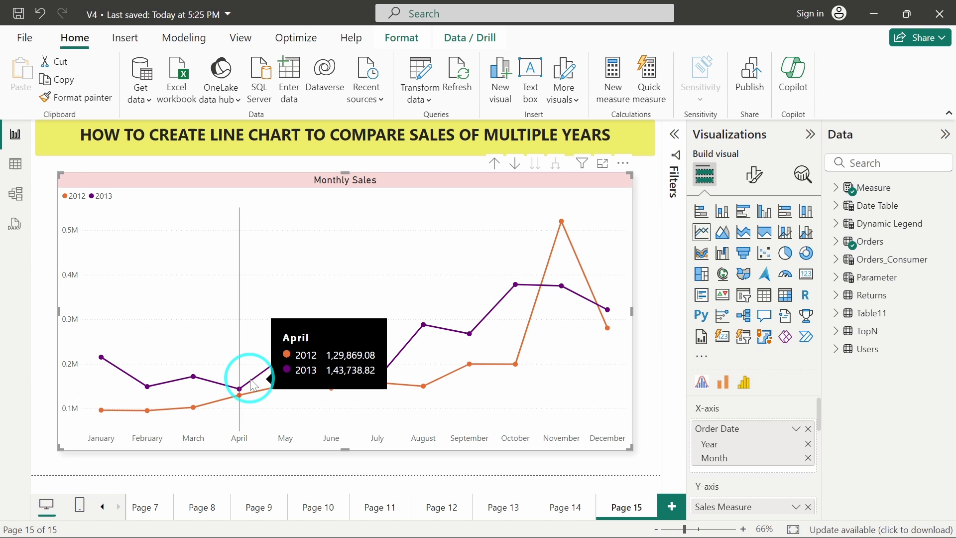
pyautogui.moveTo(194, 407)
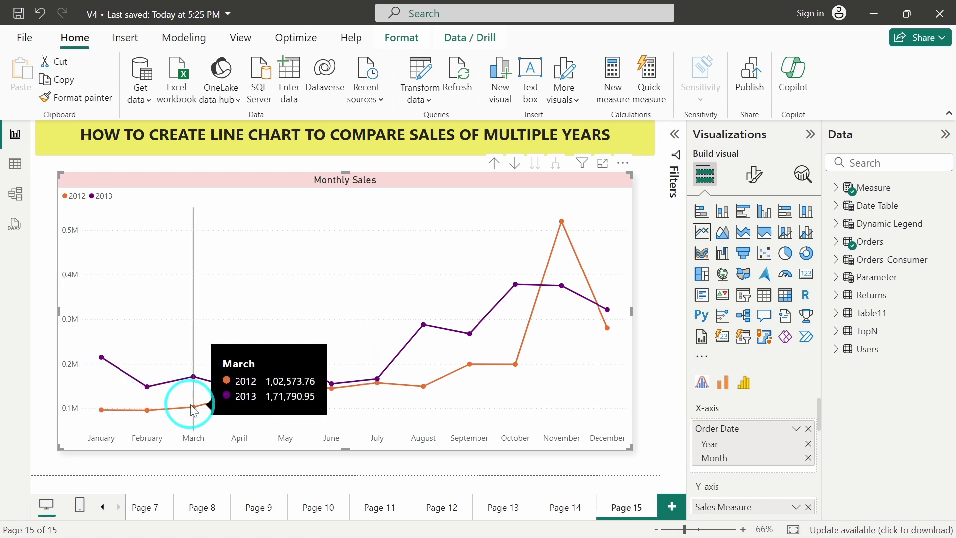
pyautogui.moveTo(104, 359)
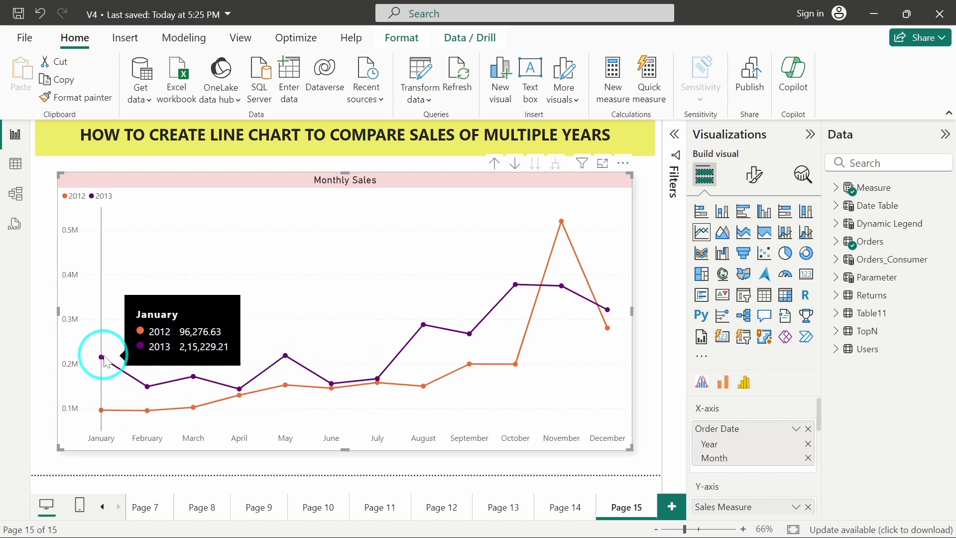
pyautogui.moveTo(122, 347)
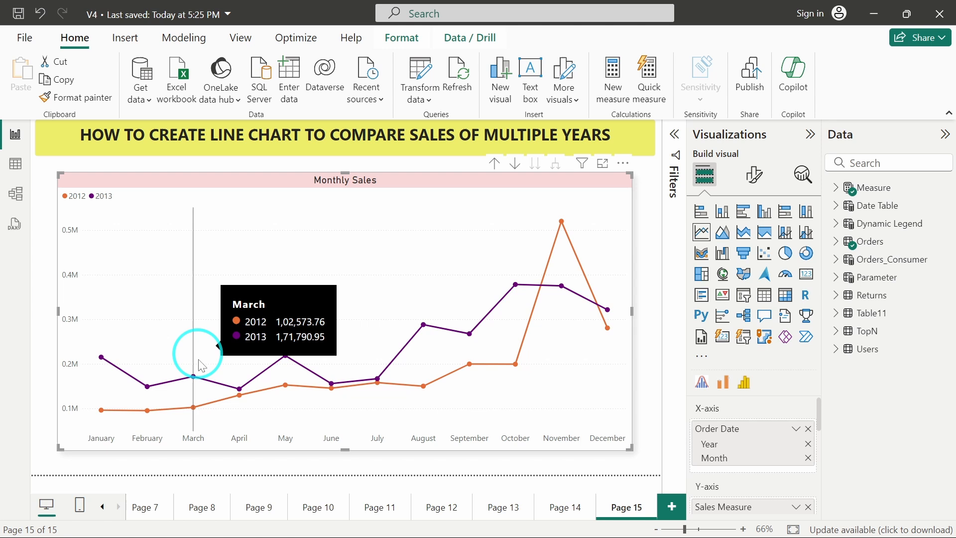
pyautogui.moveTo(322, 281)
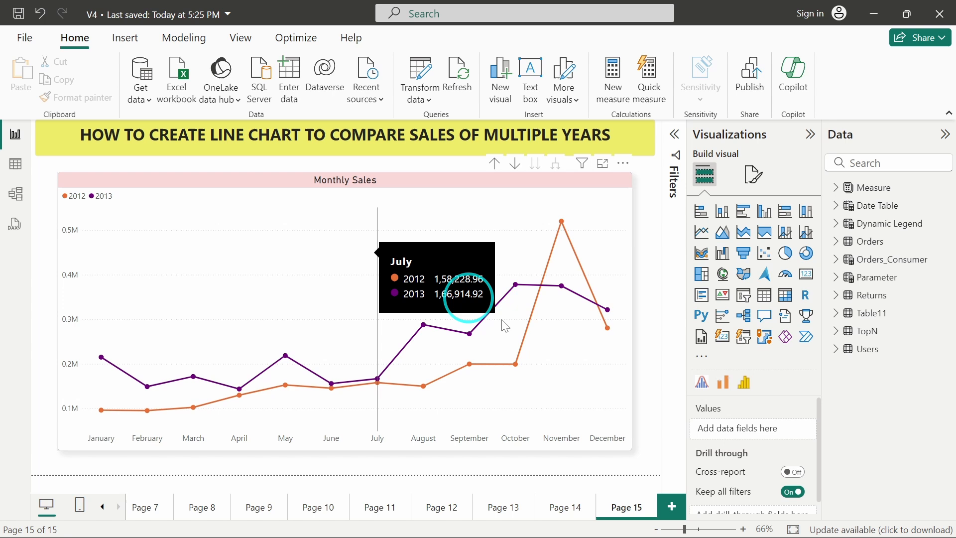
pyautogui.click(671, 507)
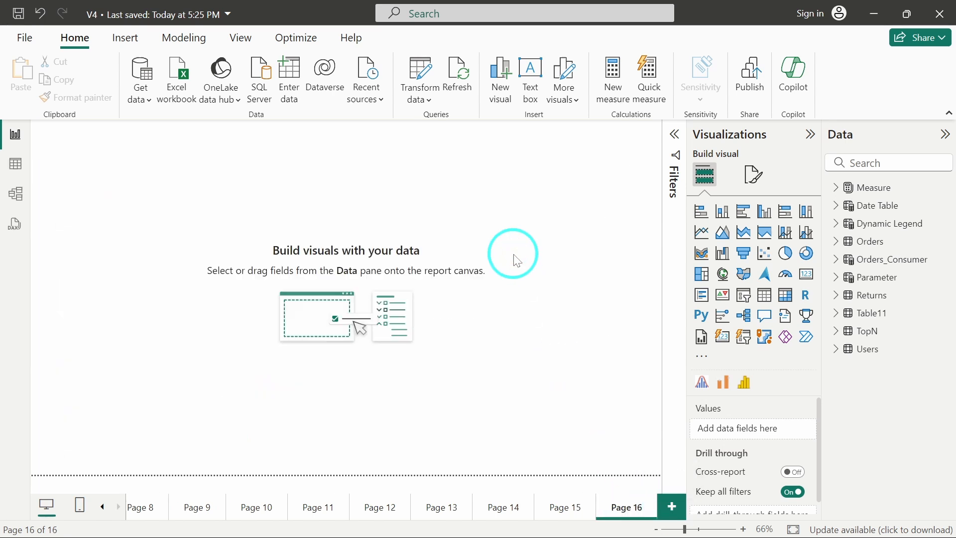
pyautogui.moveTo(537, 322)
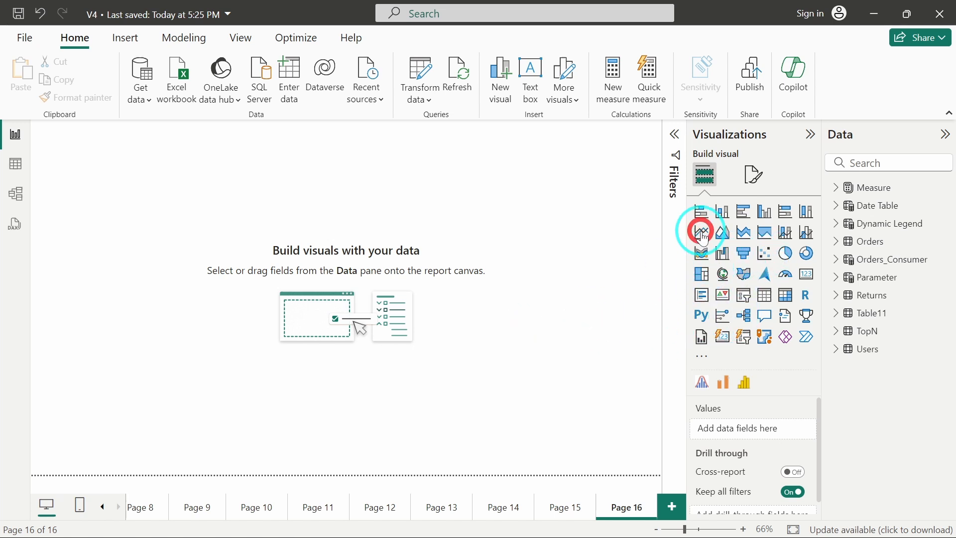
# Step: Place an empty line chart and enlarge it to fill Page 16
pyautogui.click(701, 232)
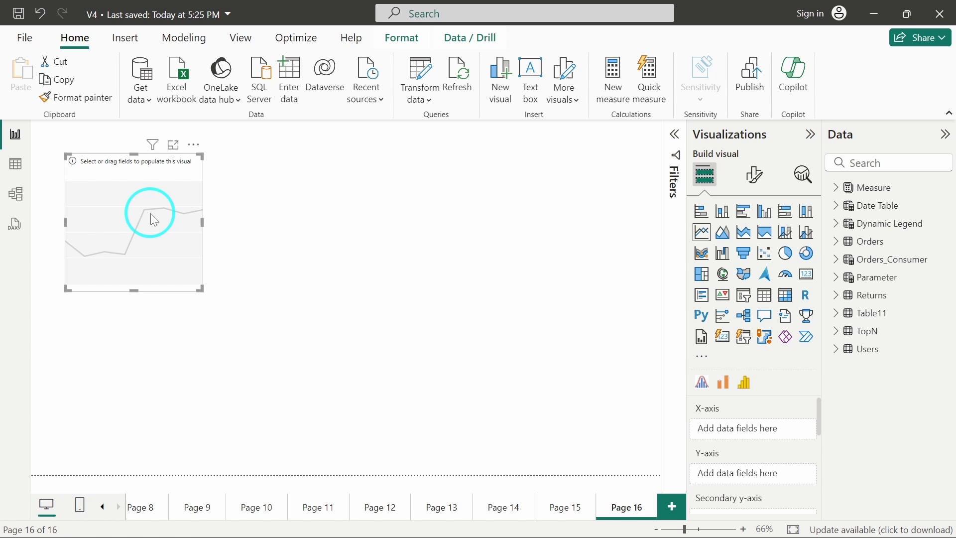
pyautogui.moveTo(204, 293); pyautogui.dragTo(607, 460)
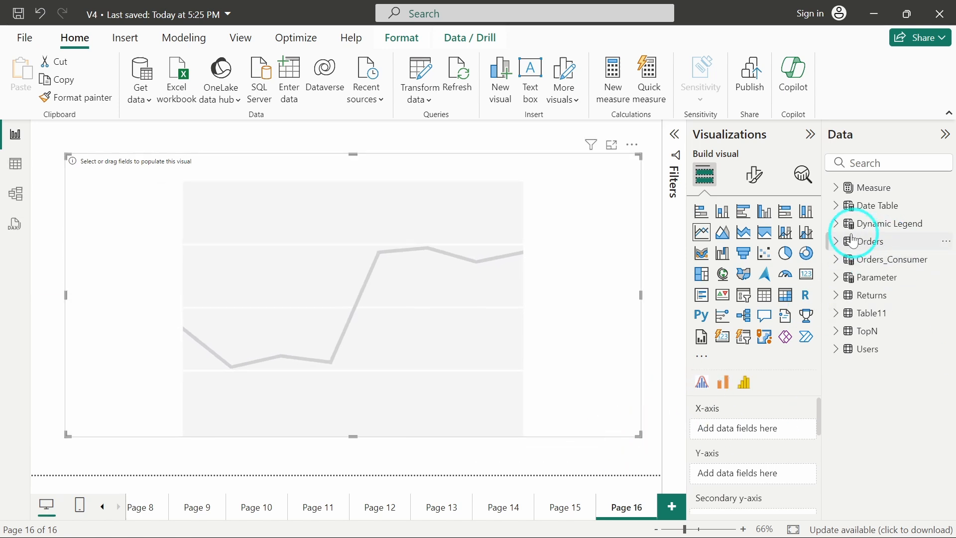
# Step: From the Orders table, put Order Date on the axis and Sales as the values
pyautogui.click(847, 241)
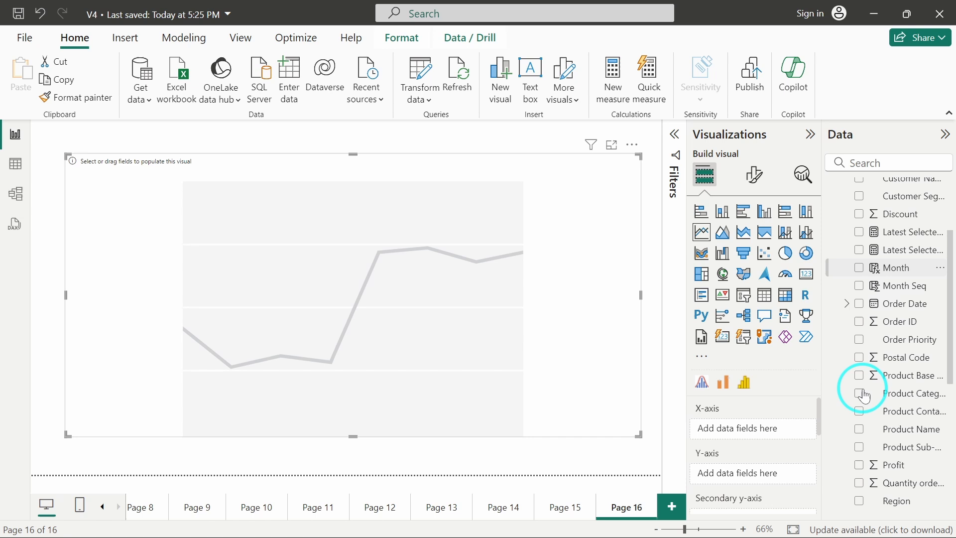
pyautogui.scroll(-3)
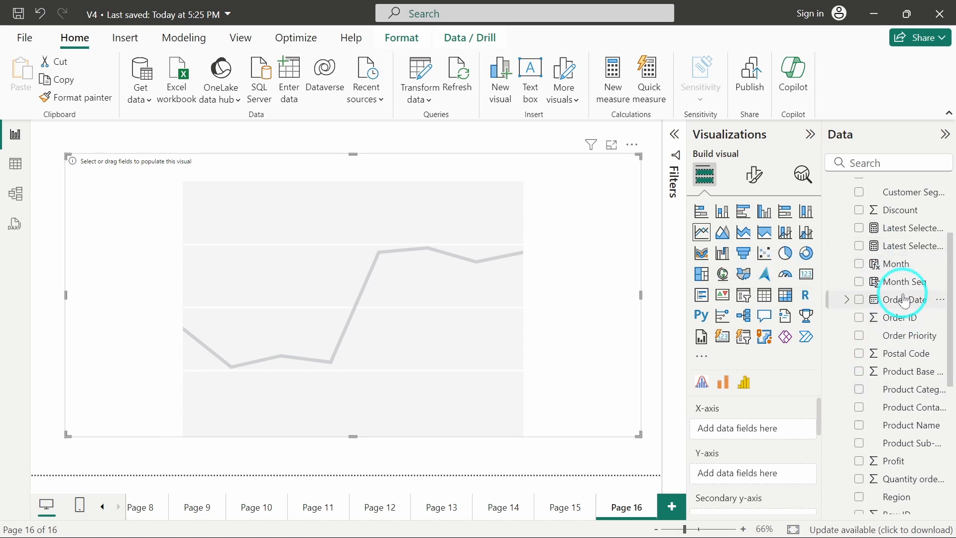
pyautogui.click(859, 299)
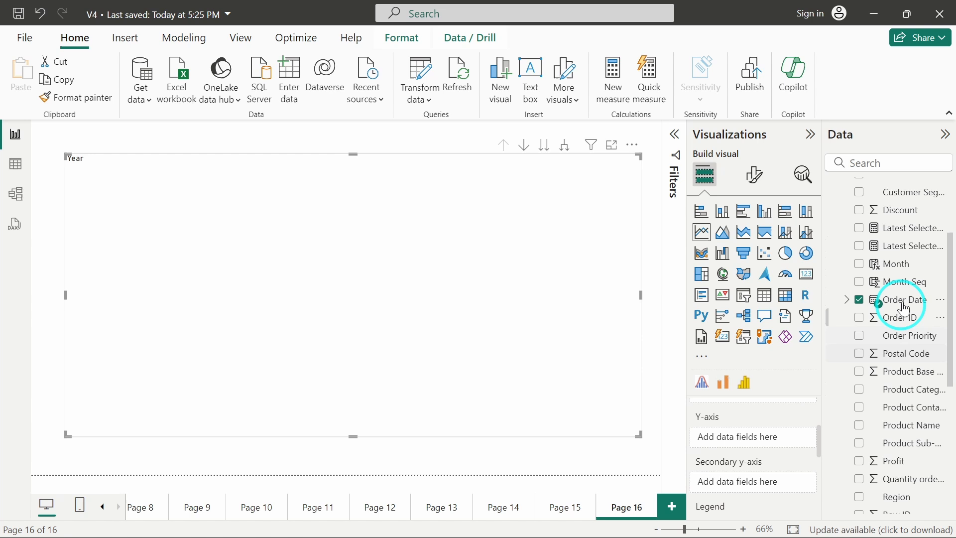
pyautogui.scroll(-3)
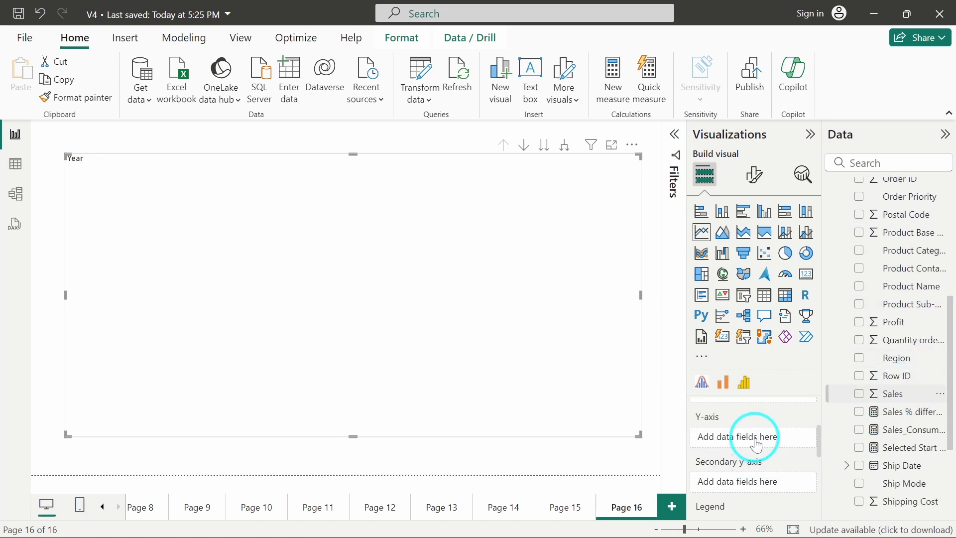
pyautogui.click(890, 394)
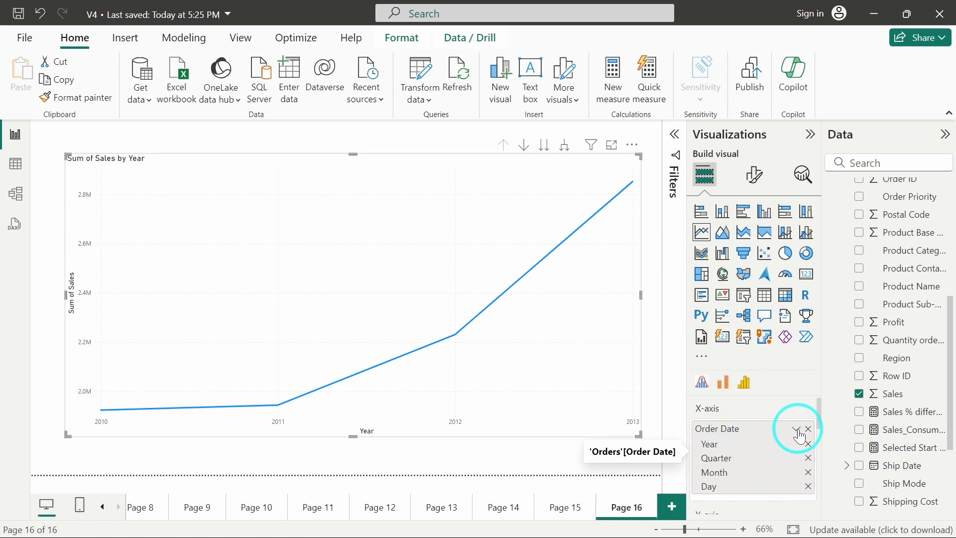
pyautogui.click(798, 428)
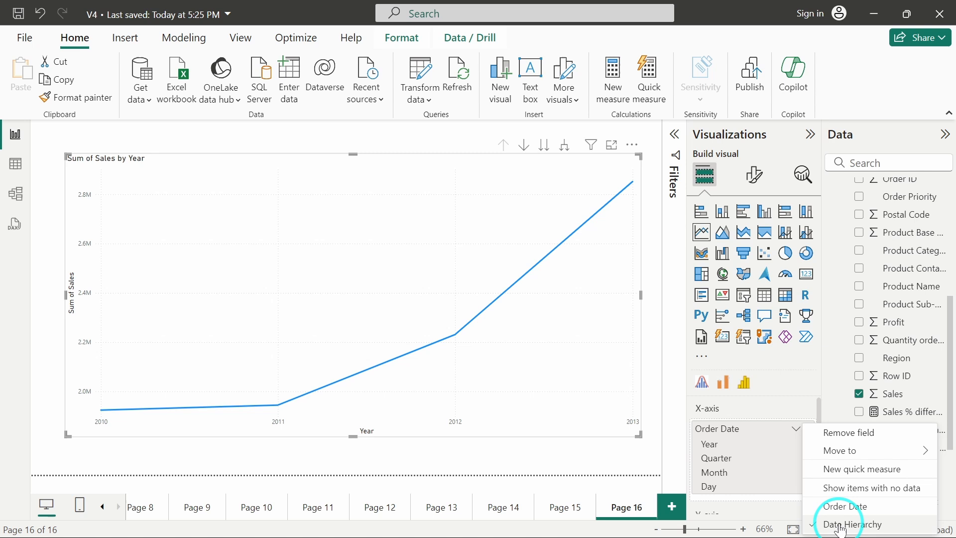
pyautogui.moveTo(843, 506)
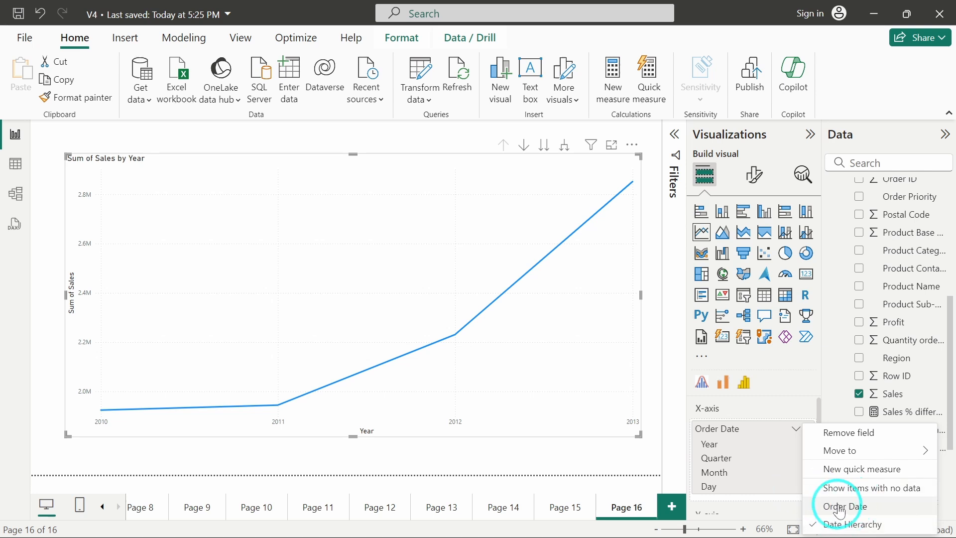
pyautogui.moveTo(842, 529)
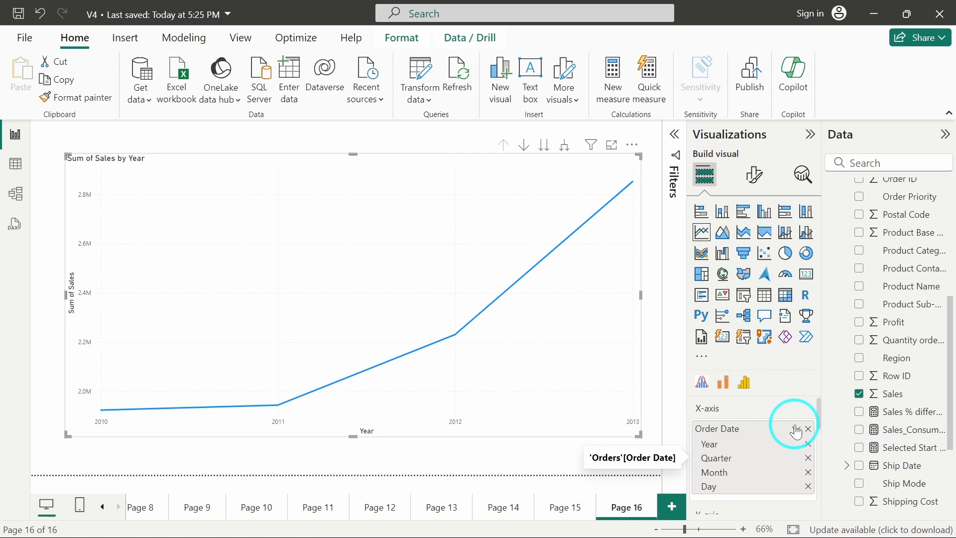
pyautogui.moveTo(810, 463)
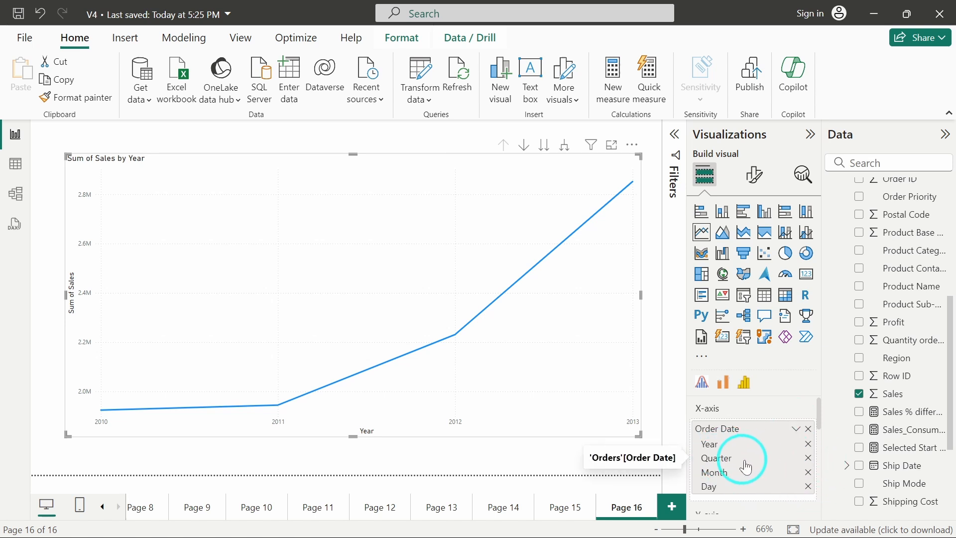
pyautogui.click(808, 458)
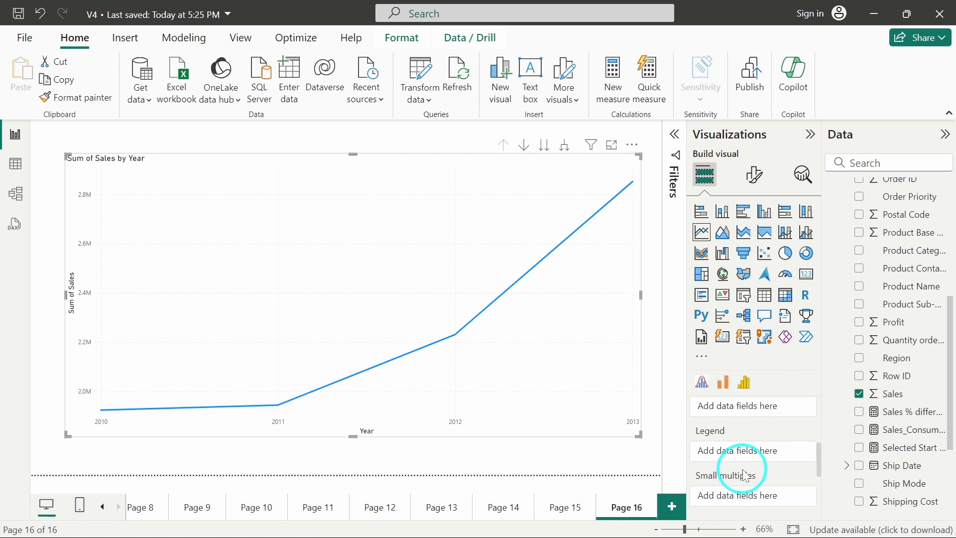
pyautogui.moveTo(664, 472)
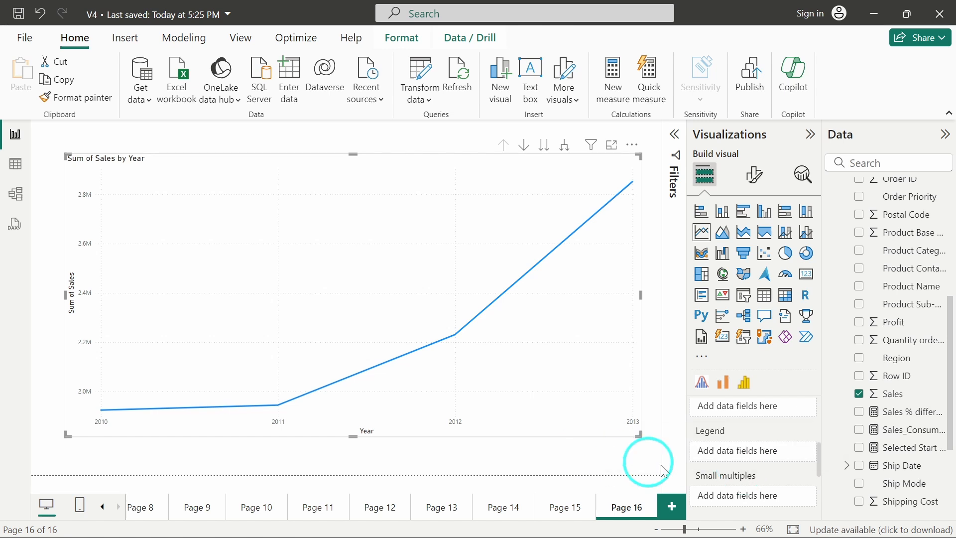
pyautogui.moveTo(746, 450)
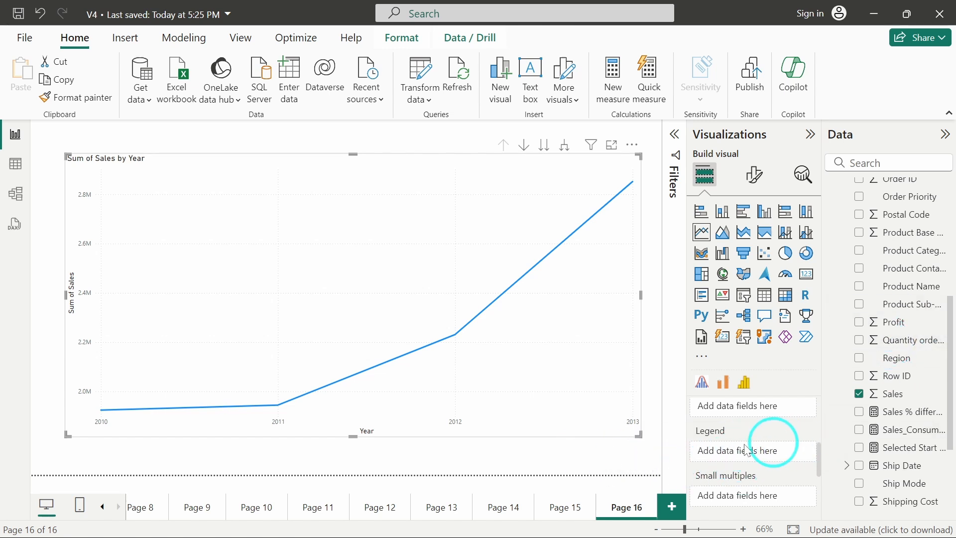
# Step: Show the Filters pane listing Order Date Month, Year and Sum of Sales
pyautogui.scroll(-3)
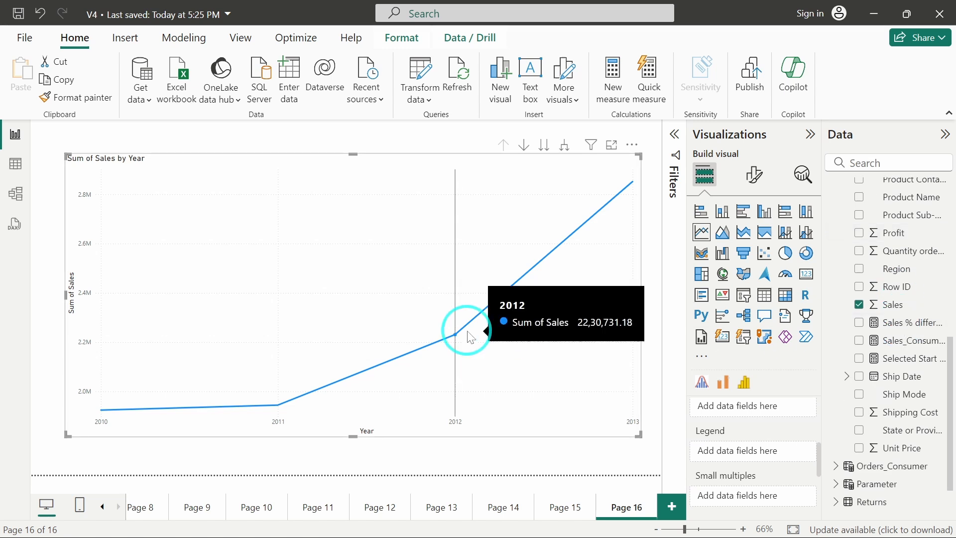
pyautogui.moveTo(281, 446)
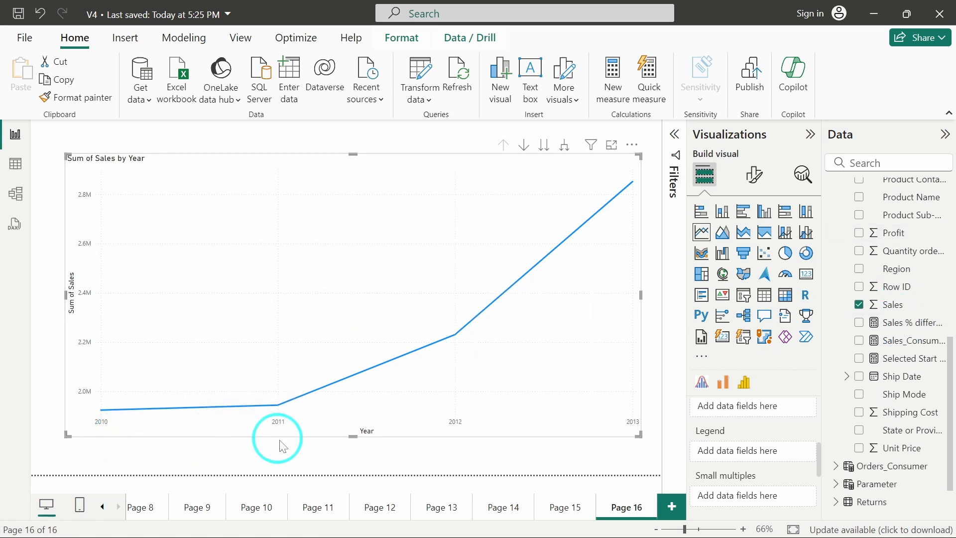
pyautogui.moveTo(567, 322)
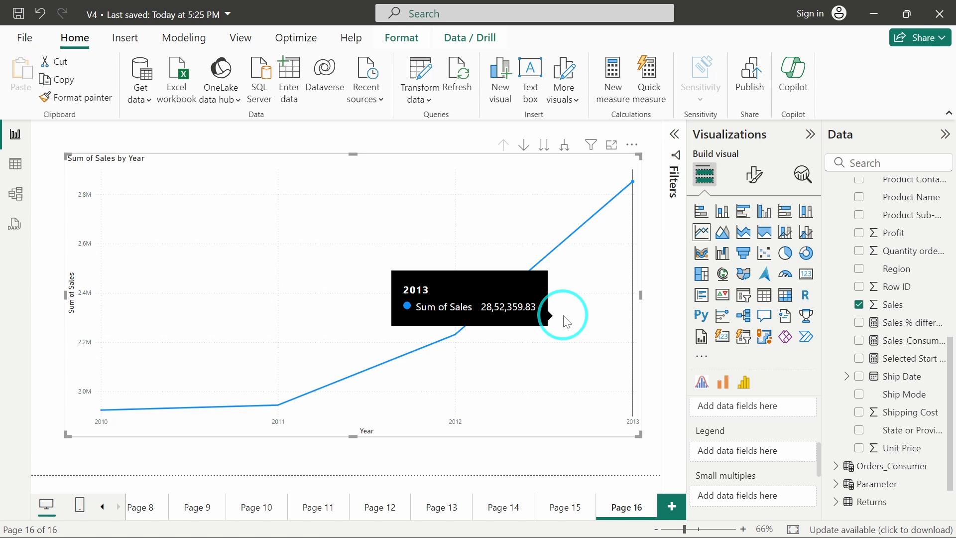
pyautogui.click(674, 135)
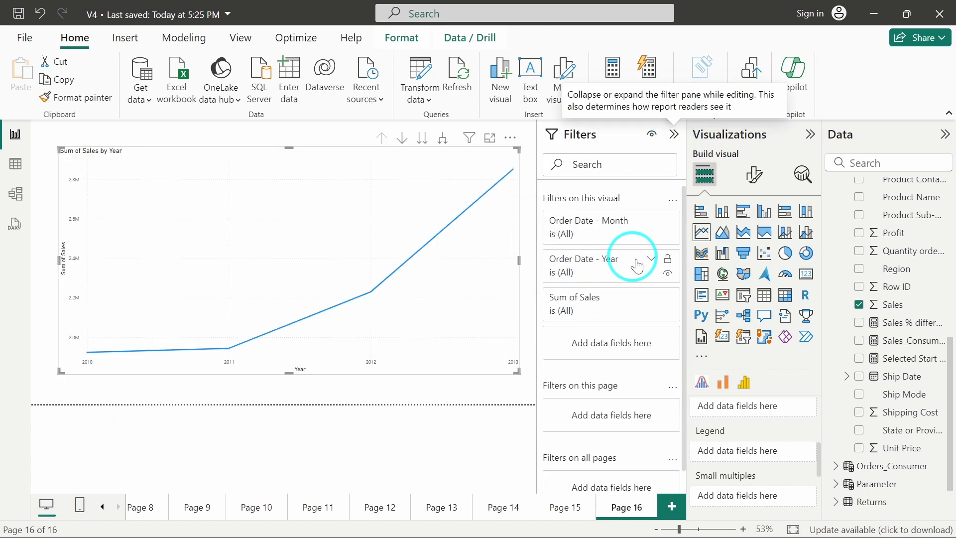
# Step: Filter Order Date Year to 2012 and 2013 with basic filtering, then collapse the card
pyautogui.click(636, 262)
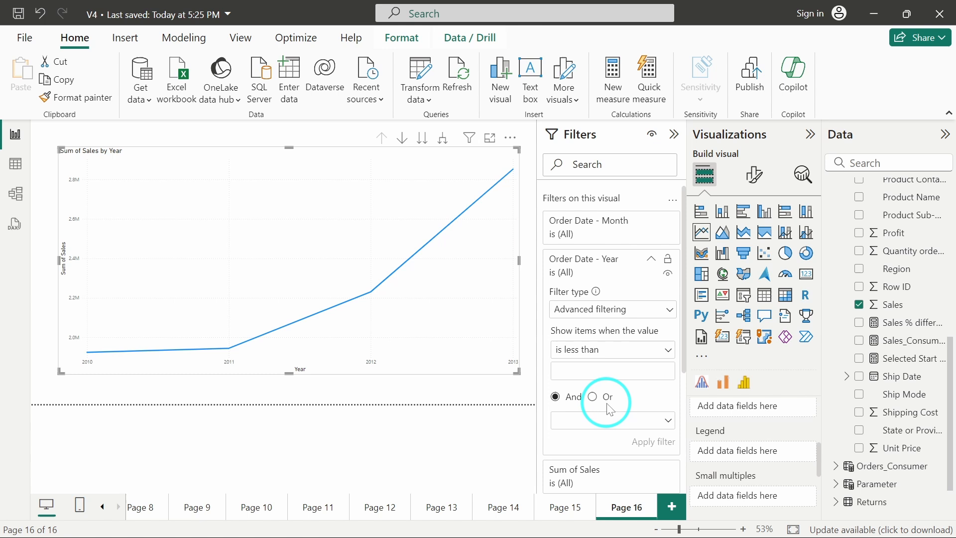
pyautogui.click(612, 309)
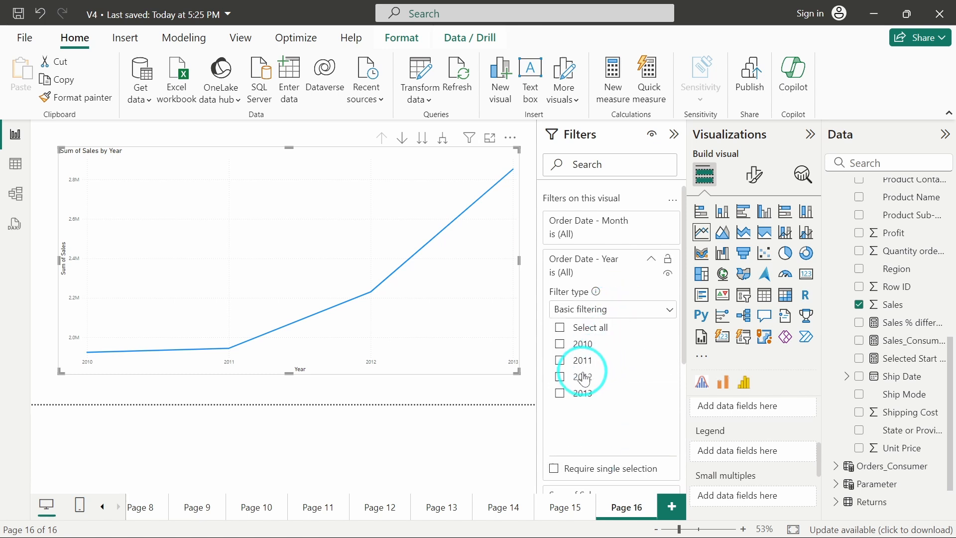
pyautogui.click(559, 377)
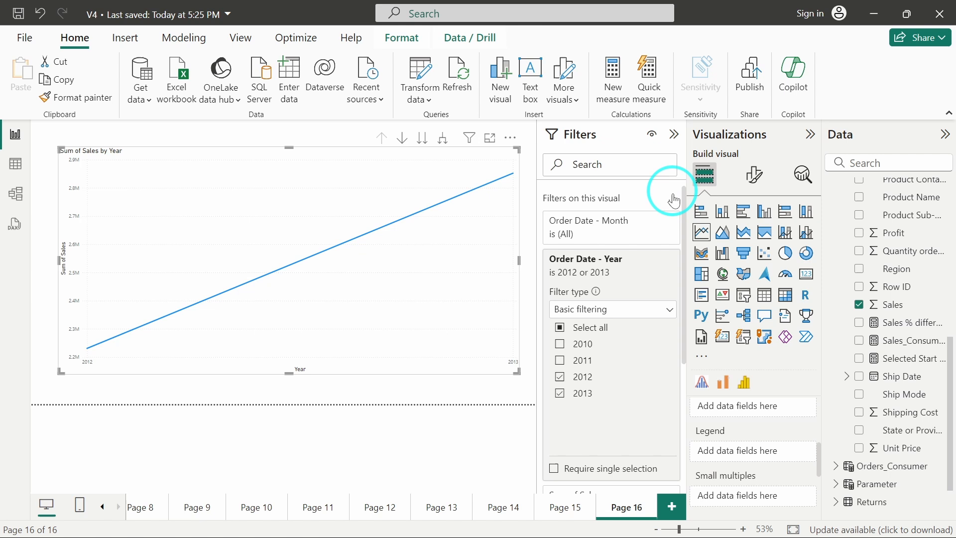
pyautogui.click(674, 135)
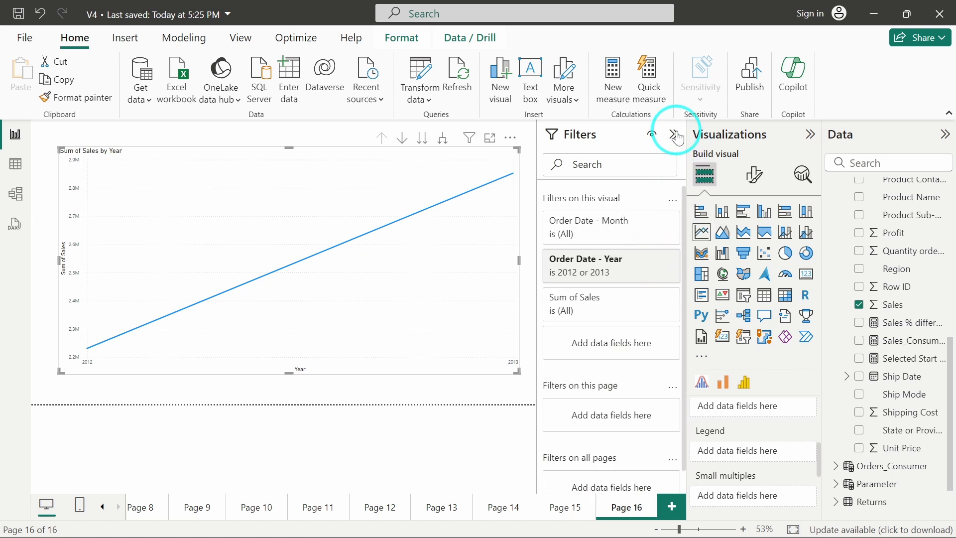
# Step: Hide the Filters pane and use Order Date's date hierarchy as the chart legend
pyautogui.click(676, 131)
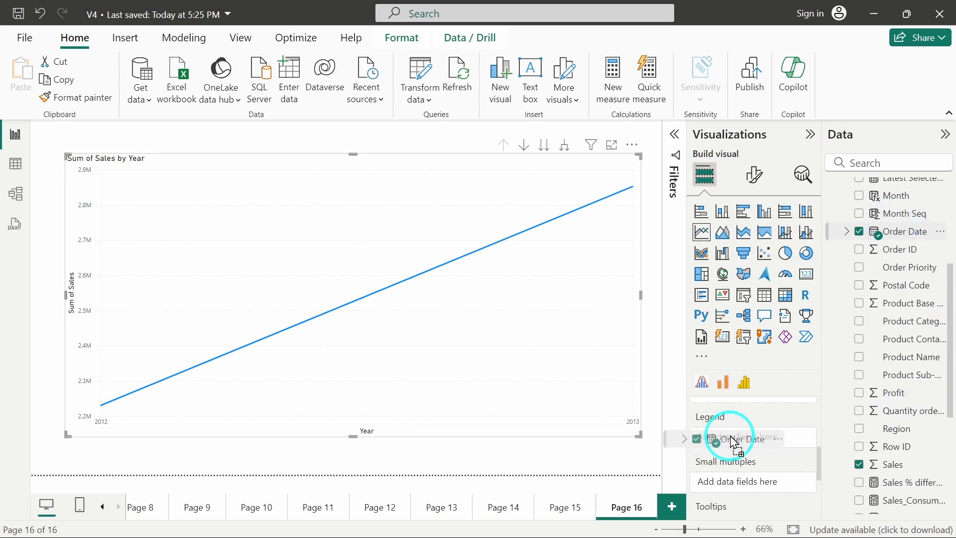
pyautogui.click(735, 437)
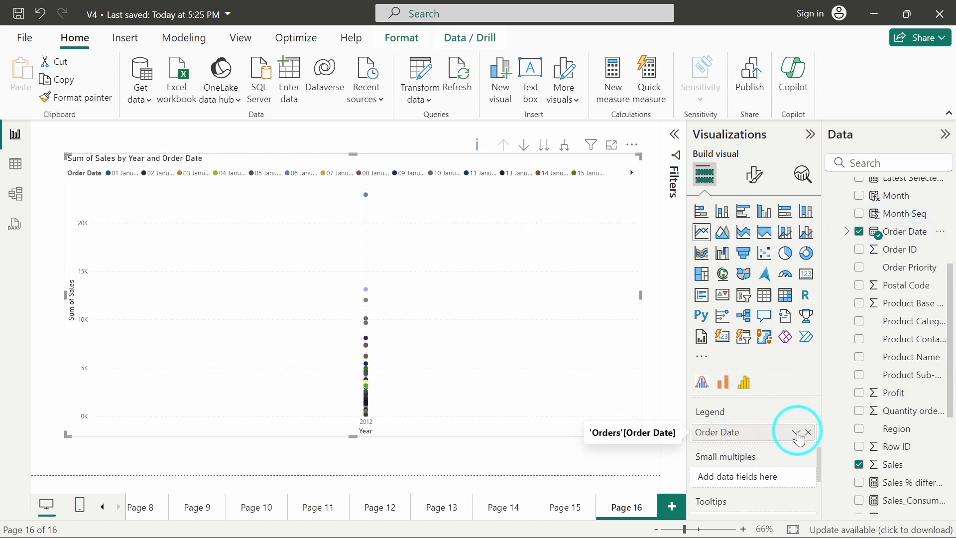
pyautogui.click(801, 431)
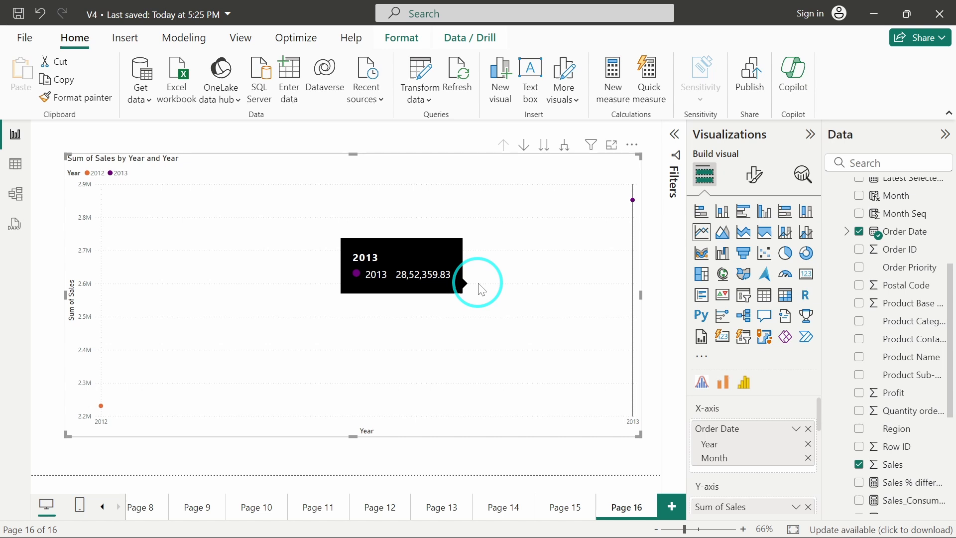
pyautogui.moveTo(635, 215)
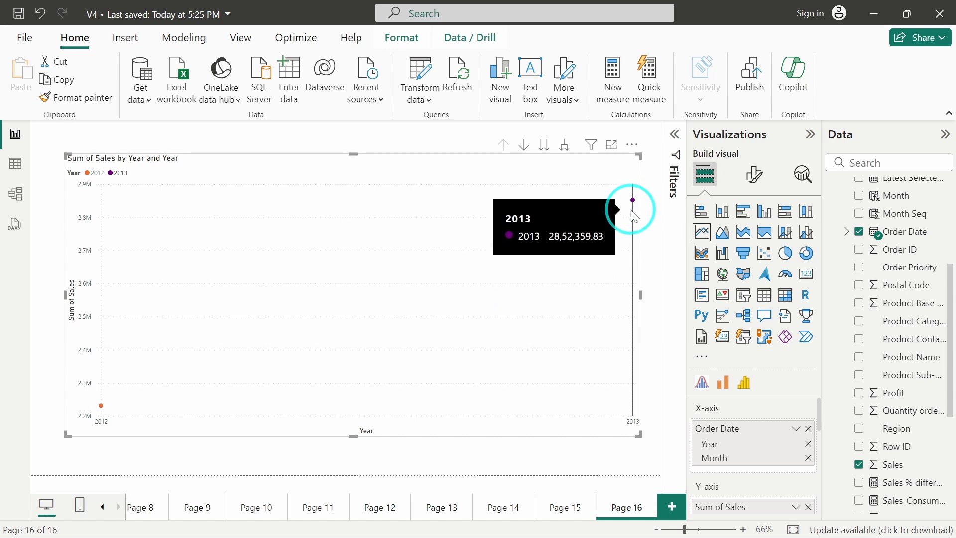
# Step: Drill the axis to the next level so 2012 and 2013 show as monthly lines
pyautogui.rightClick(633, 200)
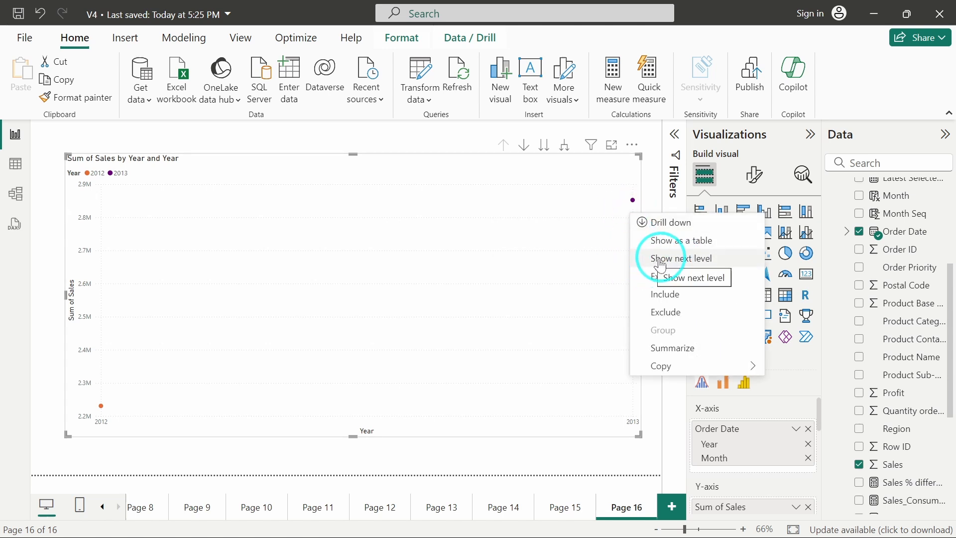
pyautogui.click(685, 258)
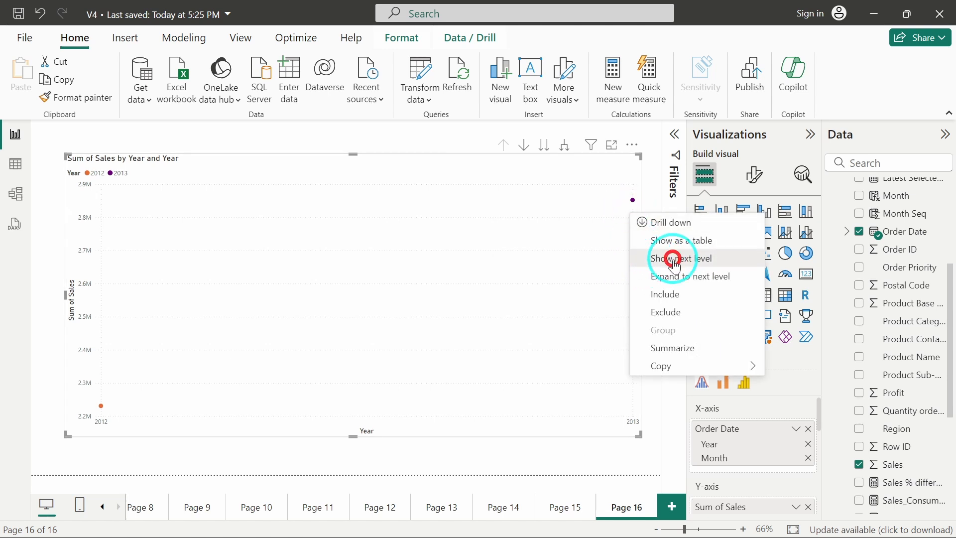
pyautogui.click(682, 258)
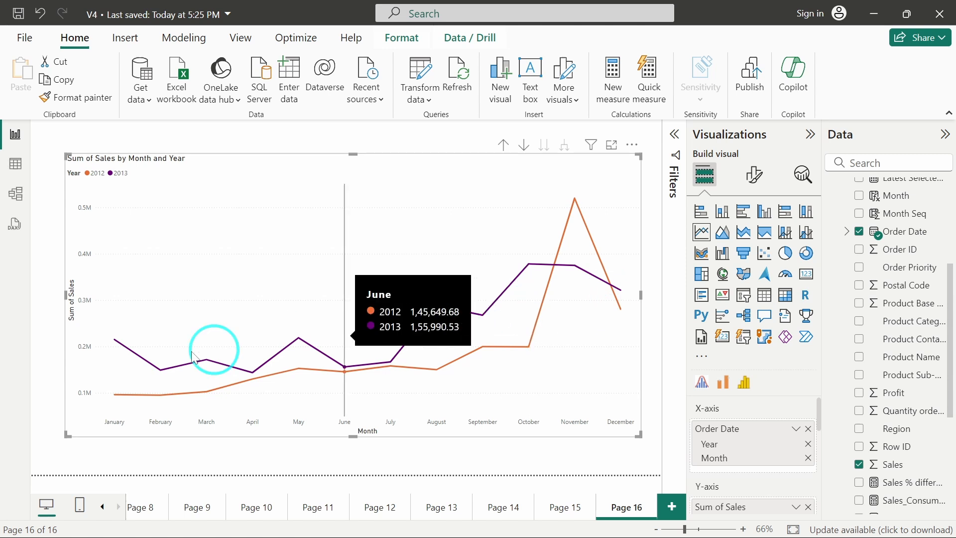
pyautogui.moveTo(391, 305)
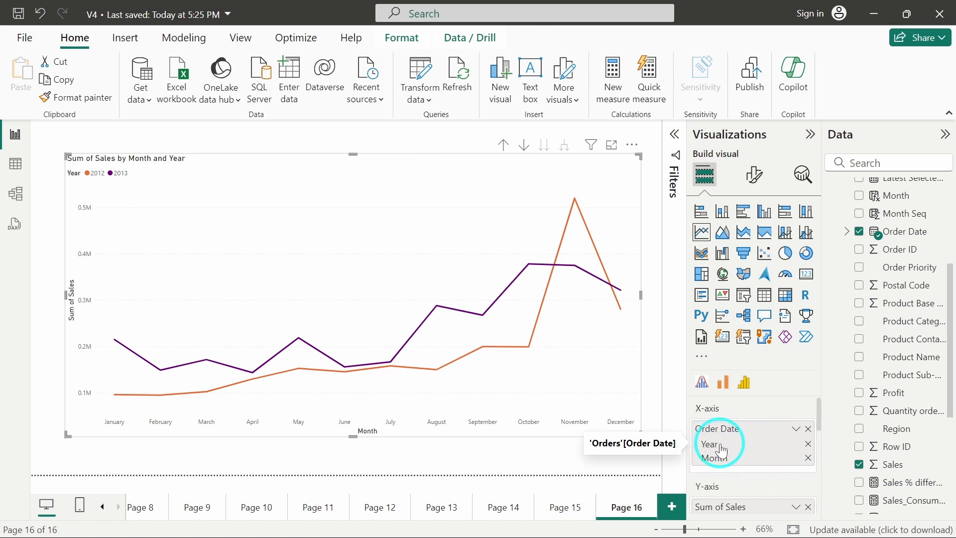
pyautogui.moveTo(745, 446)
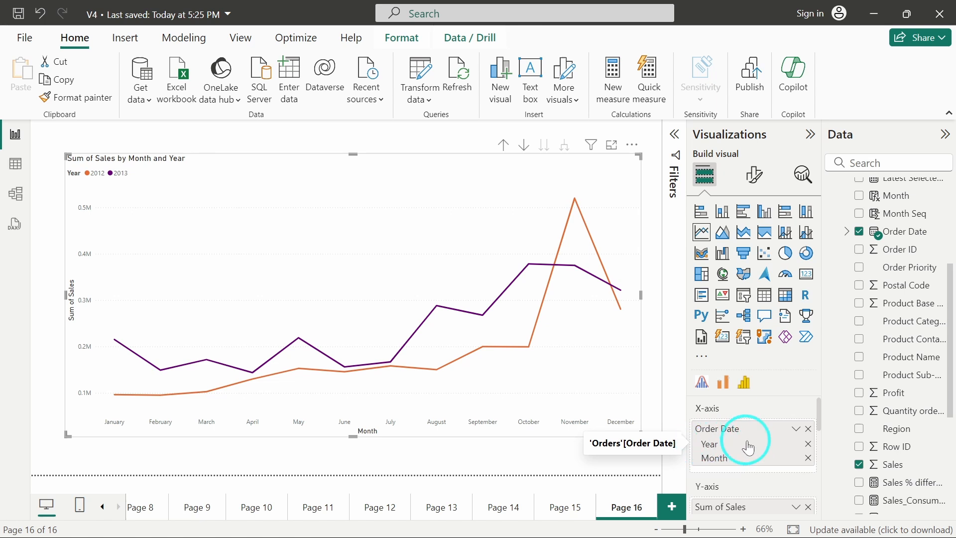
pyautogui.moveTo(743, 466)
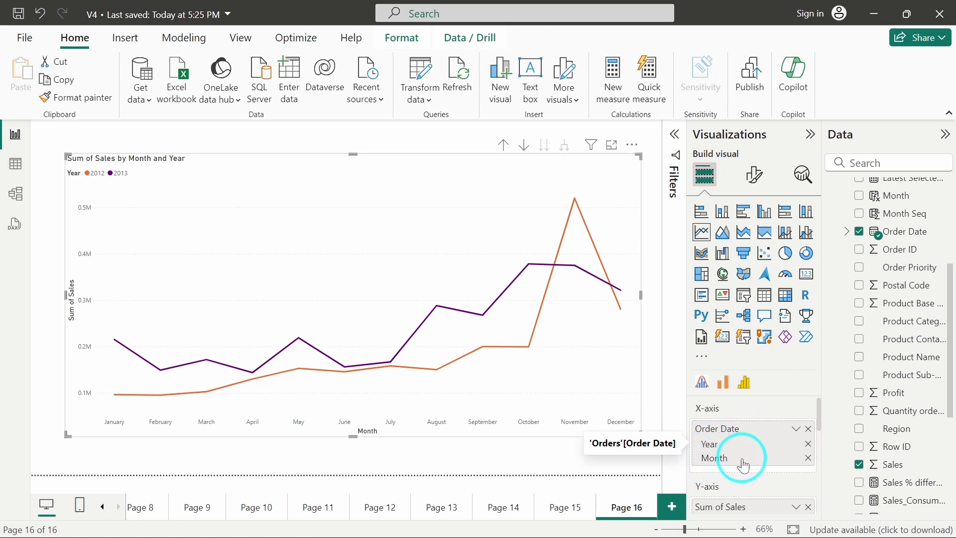
pyautogui.moveTo(482, 256)
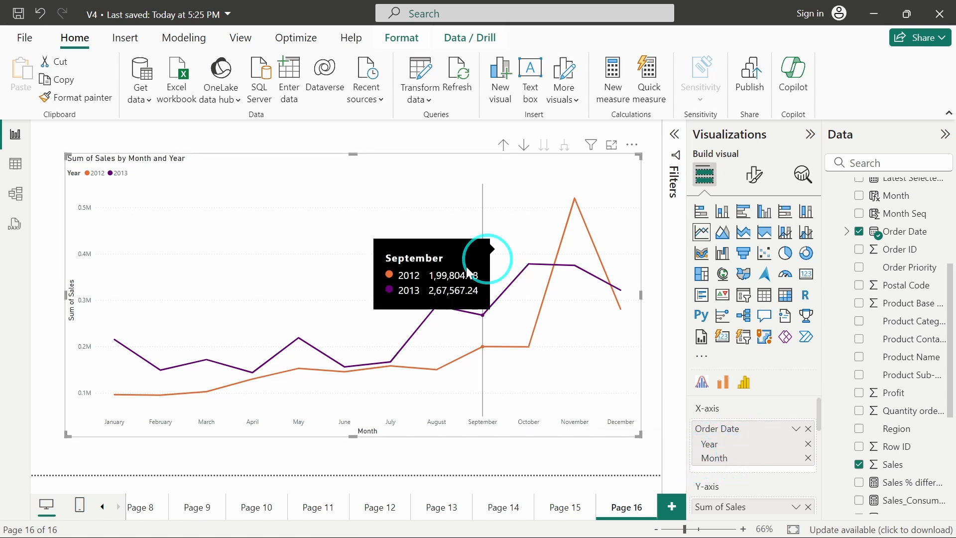
pyautogui.moveTo(448, 360)
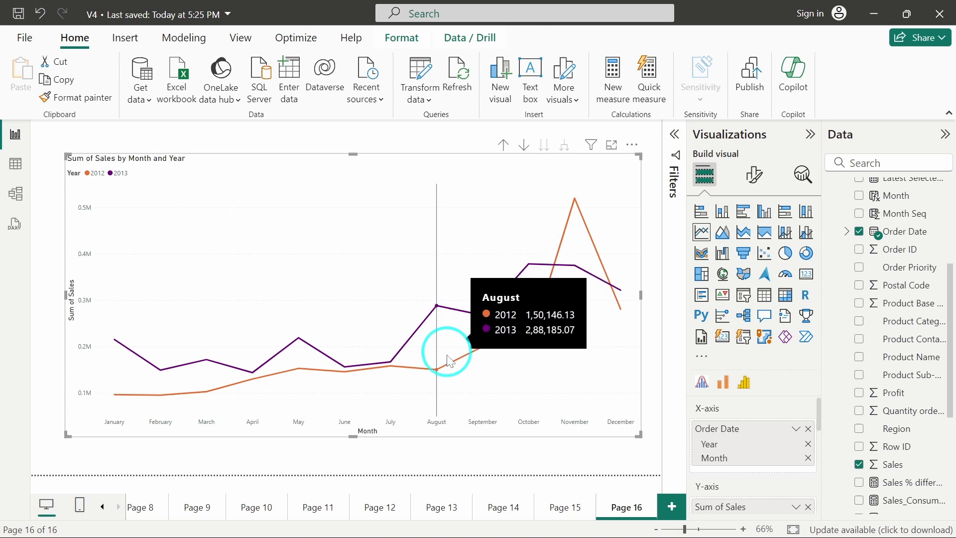
pyautogui.moveTo(311, 267)
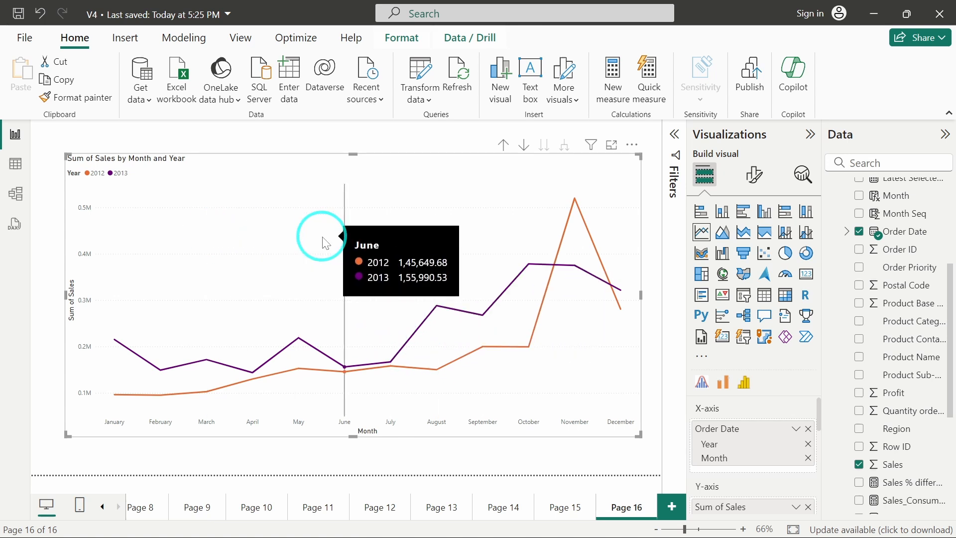
pyautogui.moveTo(361, 221)
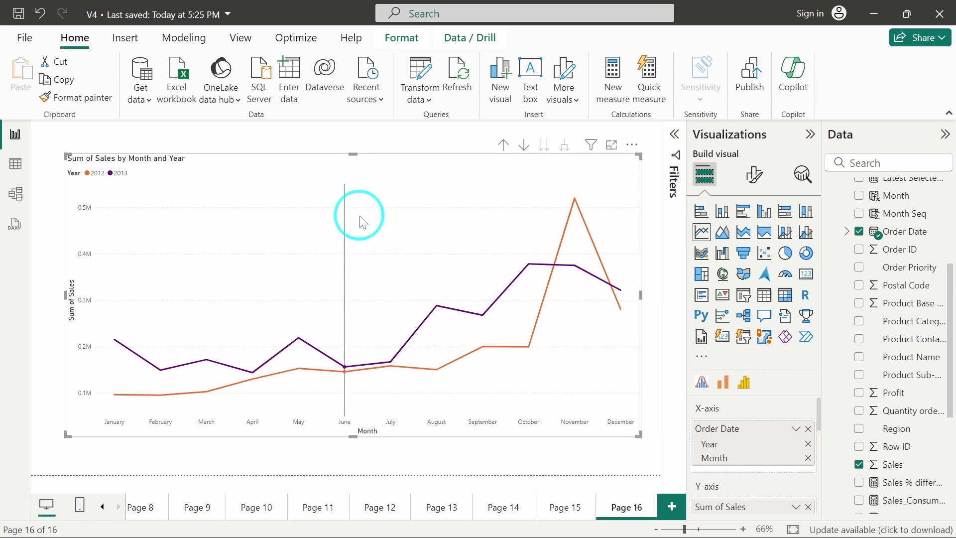
pyautogui.moveTo(360, 222)
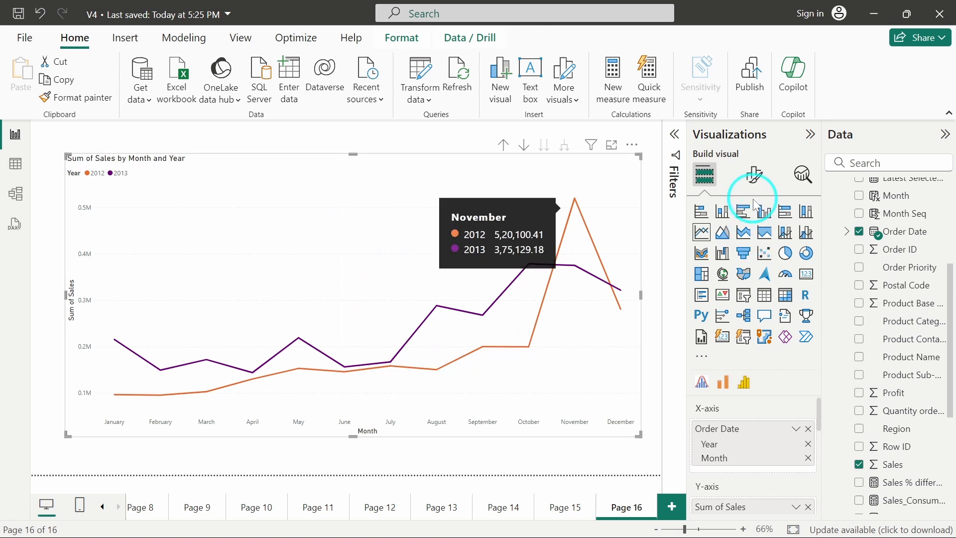
# Step: Turn on markers and data labels for the lines, leaving area shading off
pyautogui.click(754, 174)
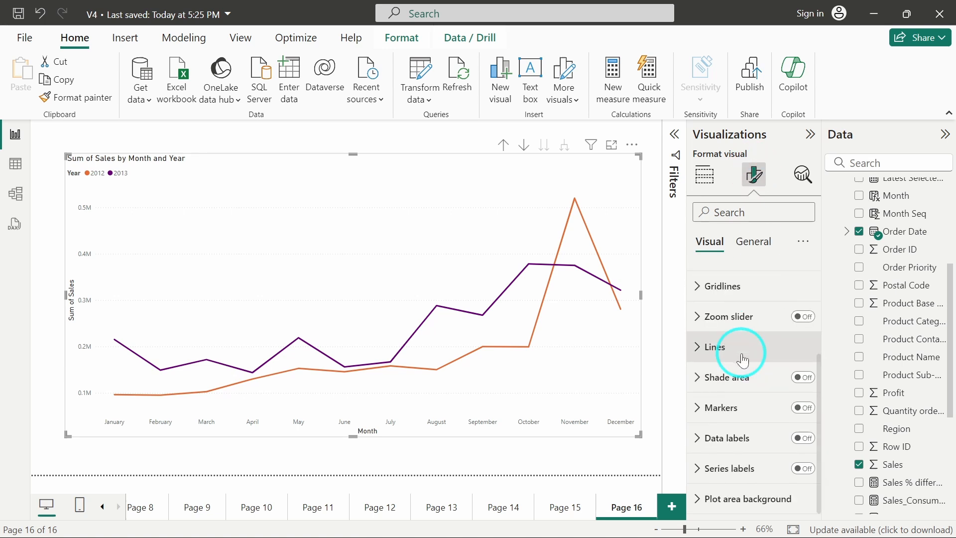
pyautogui.click(803, 407)
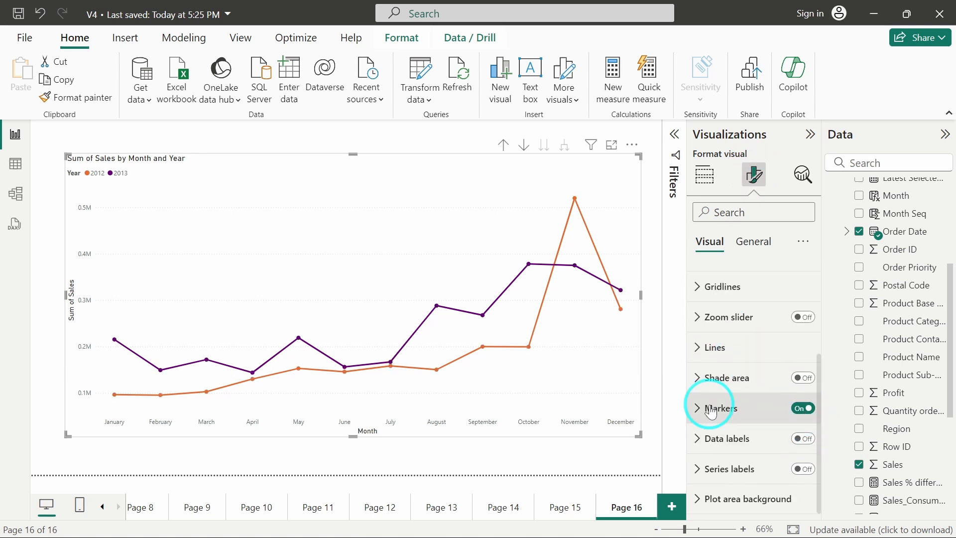
pyautogui.click(801, 378)
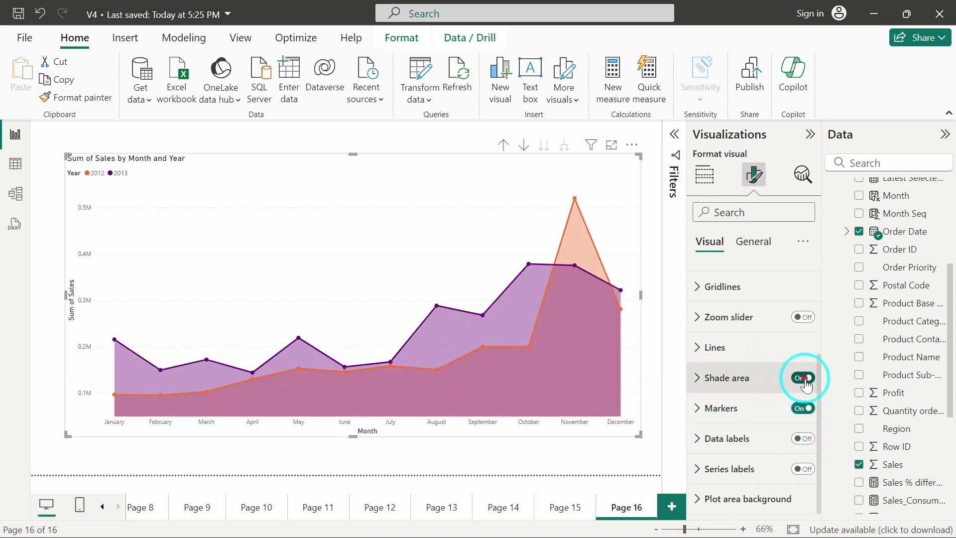
pyautogui.click(803, 377)
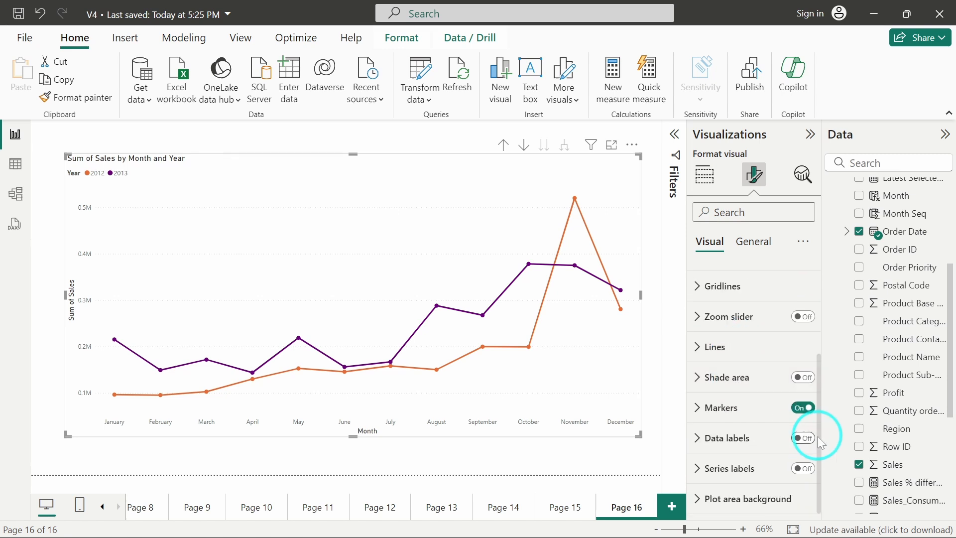
pyautogui.click(800, 438)
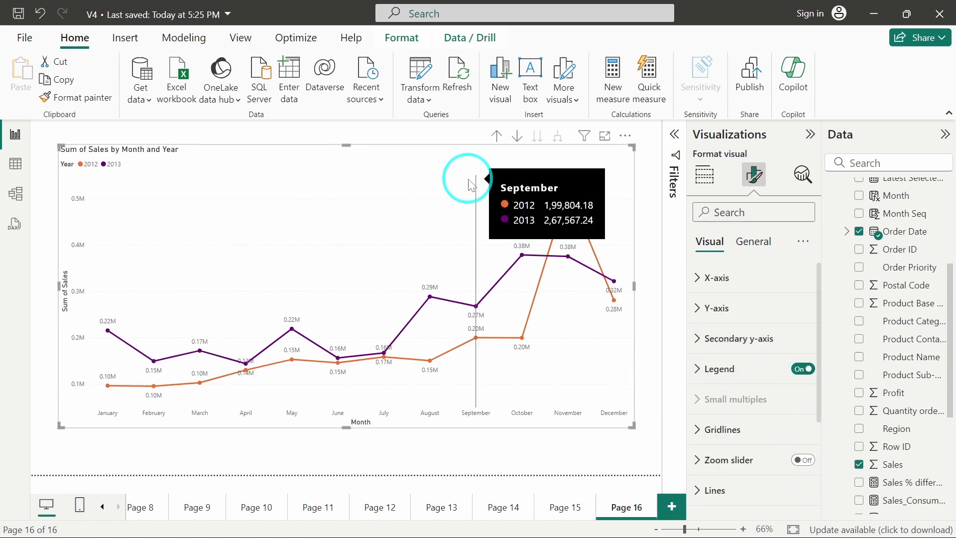
pyautogui.moveTo(676, 136)
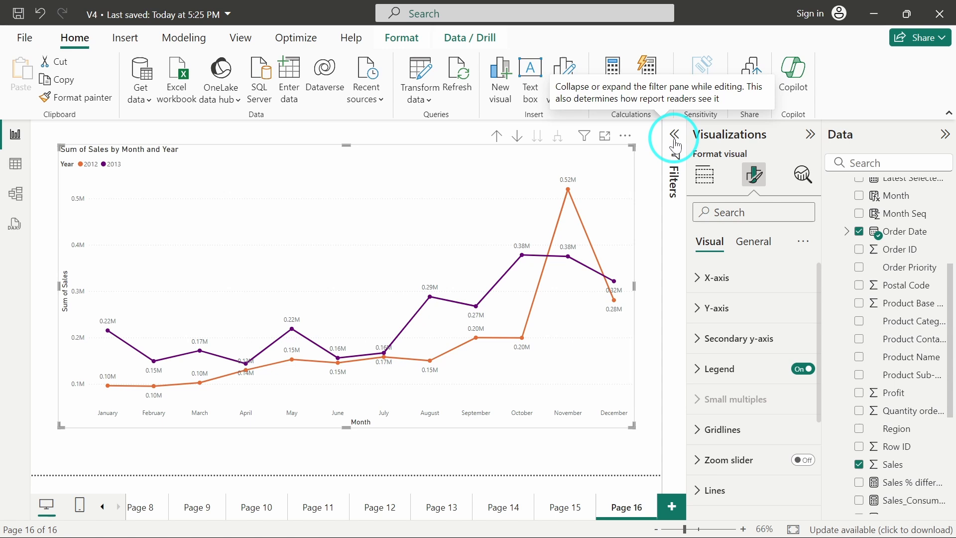
pyautogui.click(675, 134)
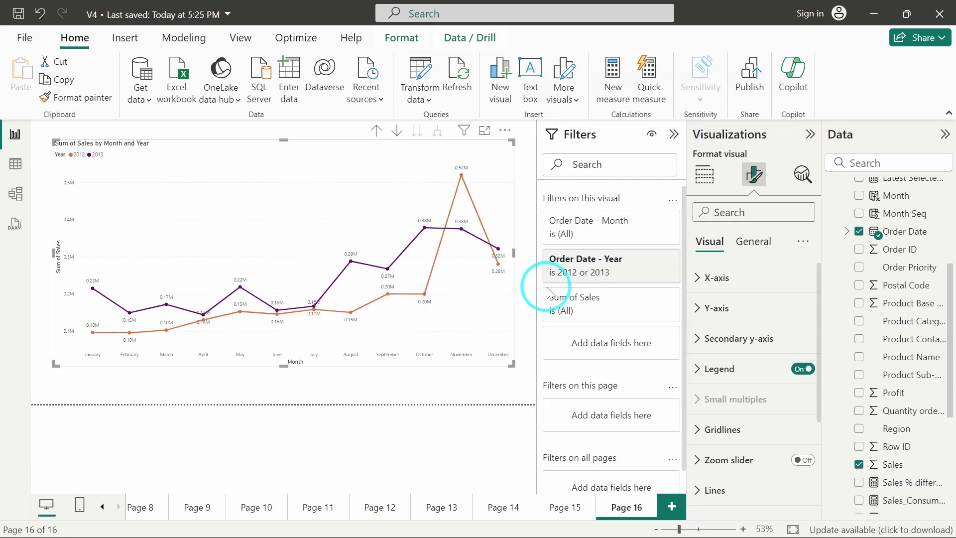
pyautogui.moveTo(652, 267)
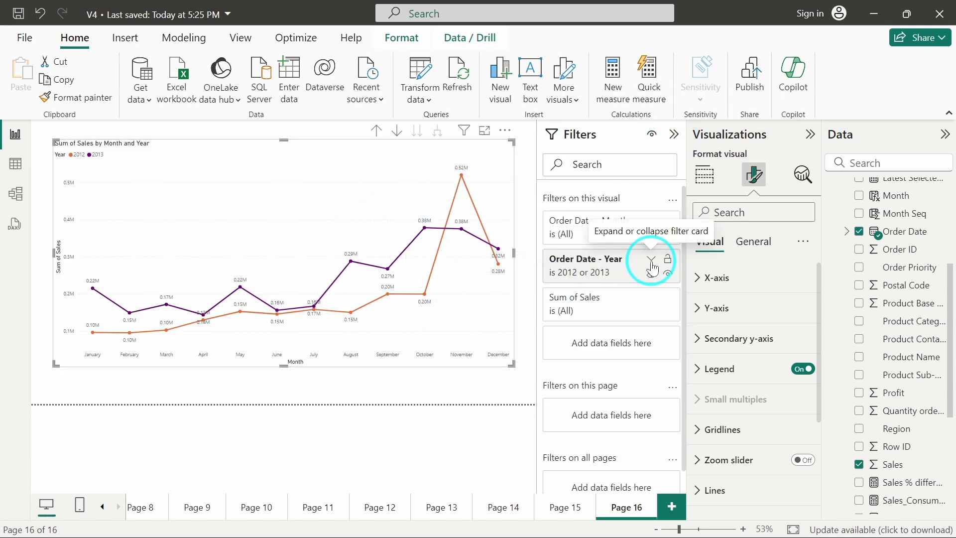
pyautogui.click(652, 260)
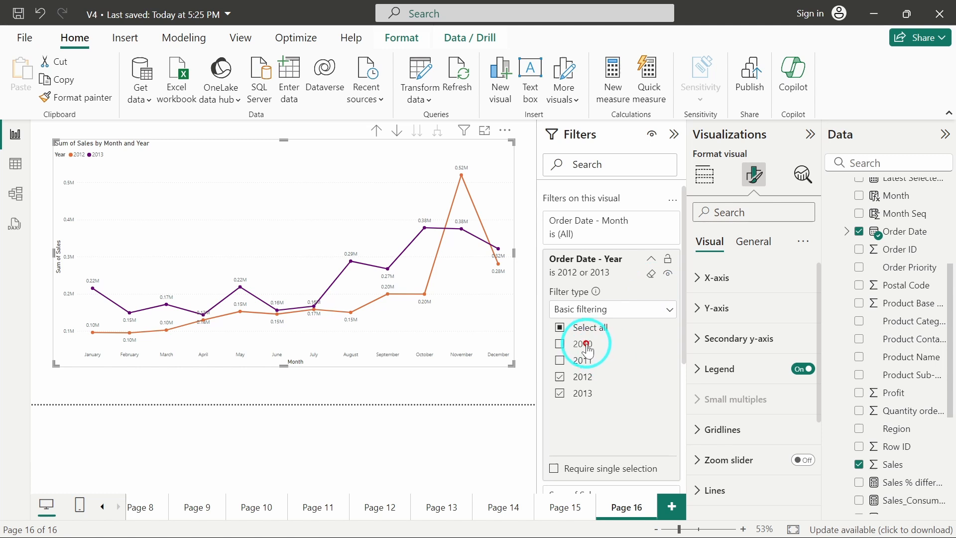
pyautogui.click(560, 344)
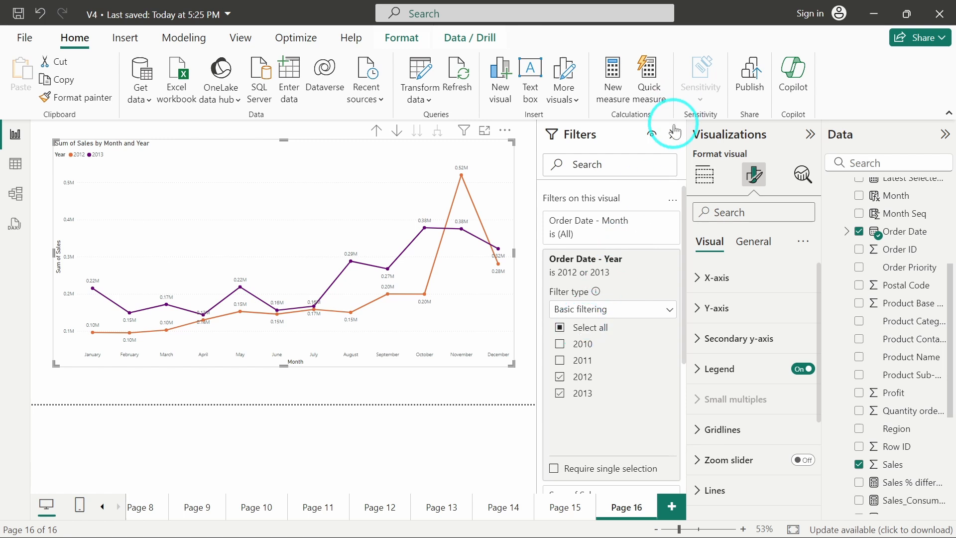
pyautogui.click(675, 136)
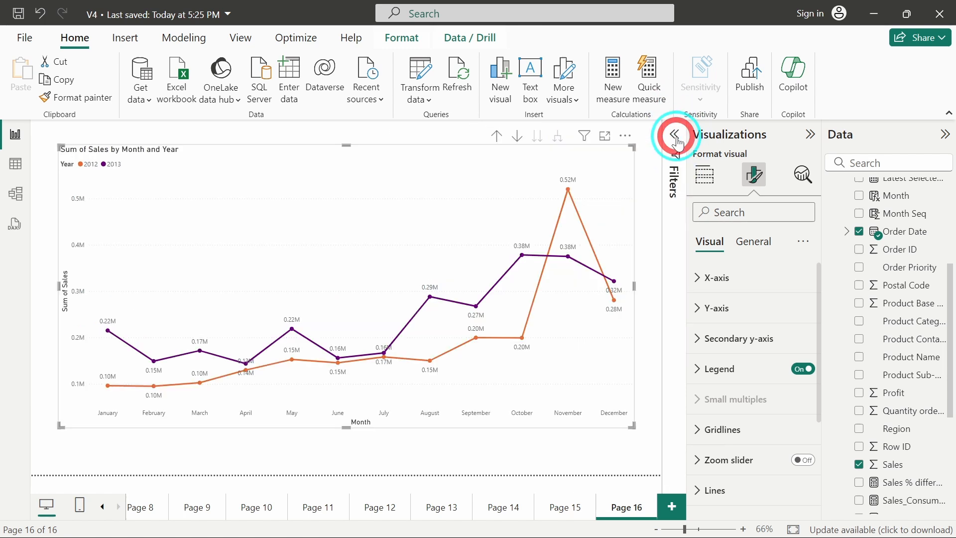